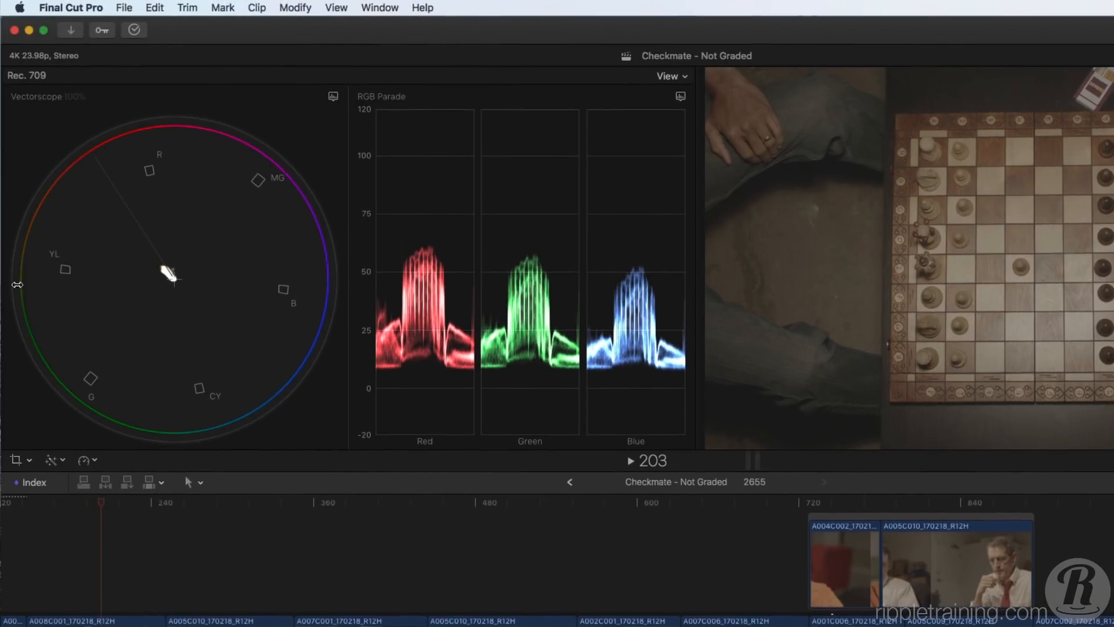
- Set Default Correction to Color Wheels in the Editing preferences and close Preferences
click(70, 8)
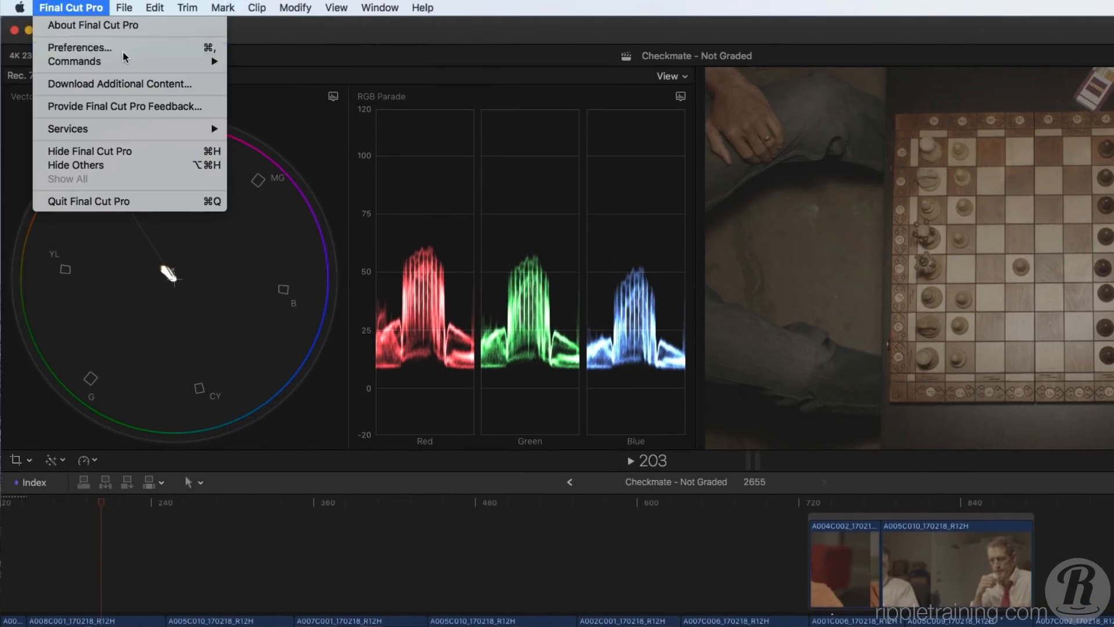
click(79, 46)
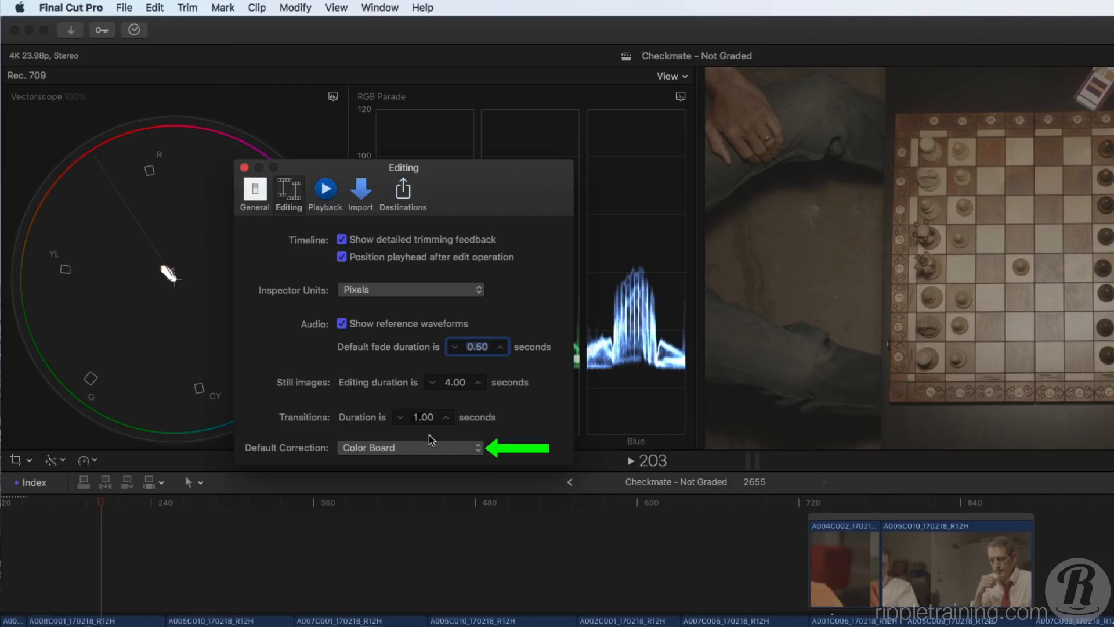
click(410, 447)
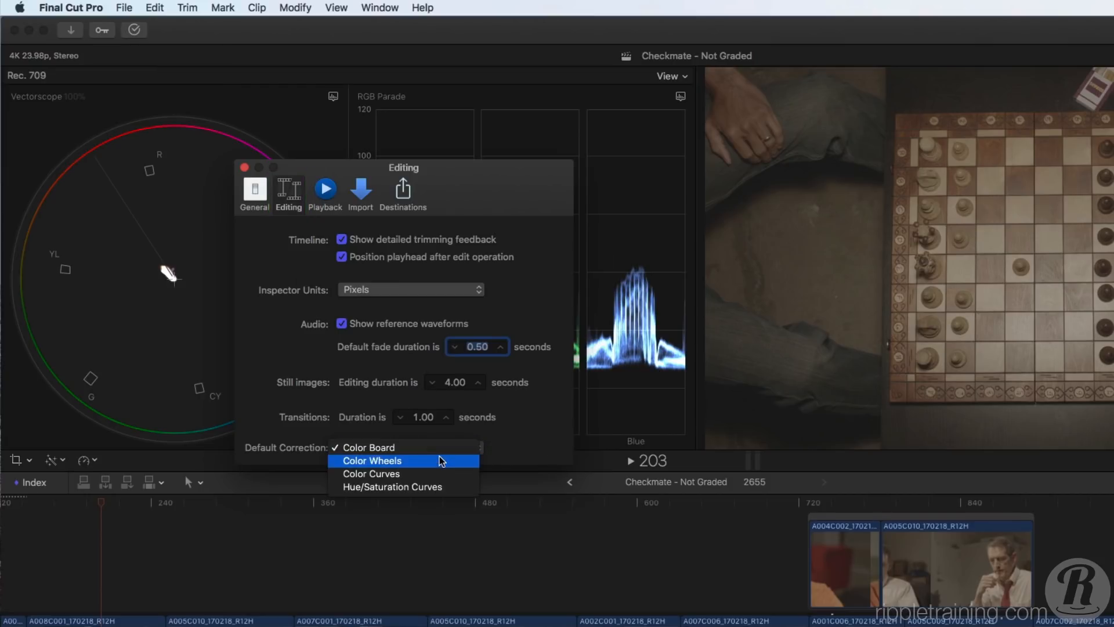
click(371, 461)
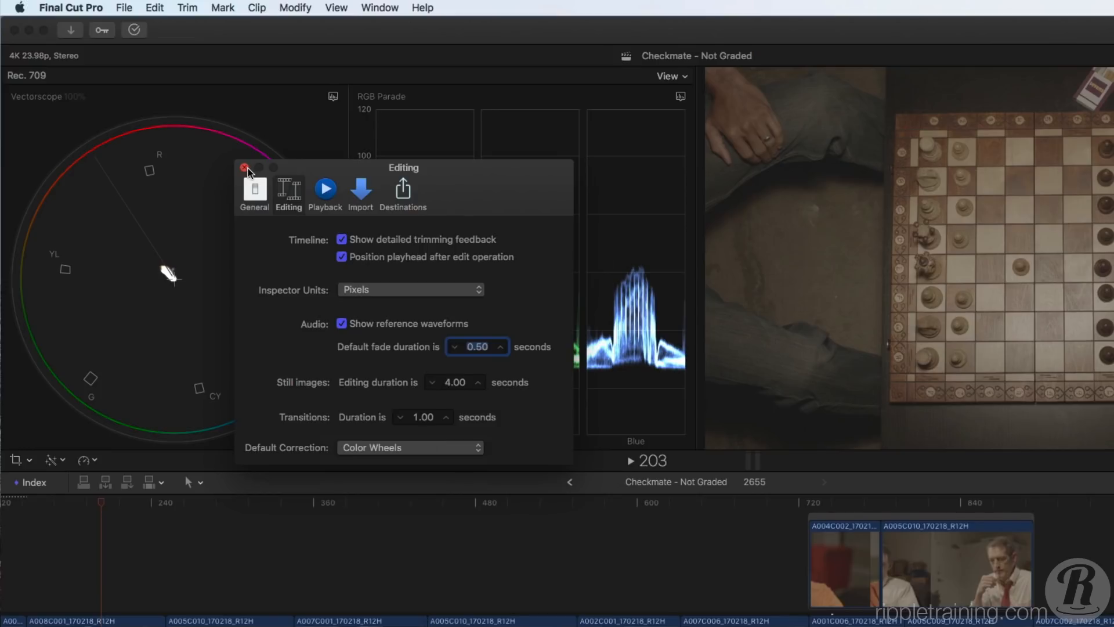
click(243, 167)
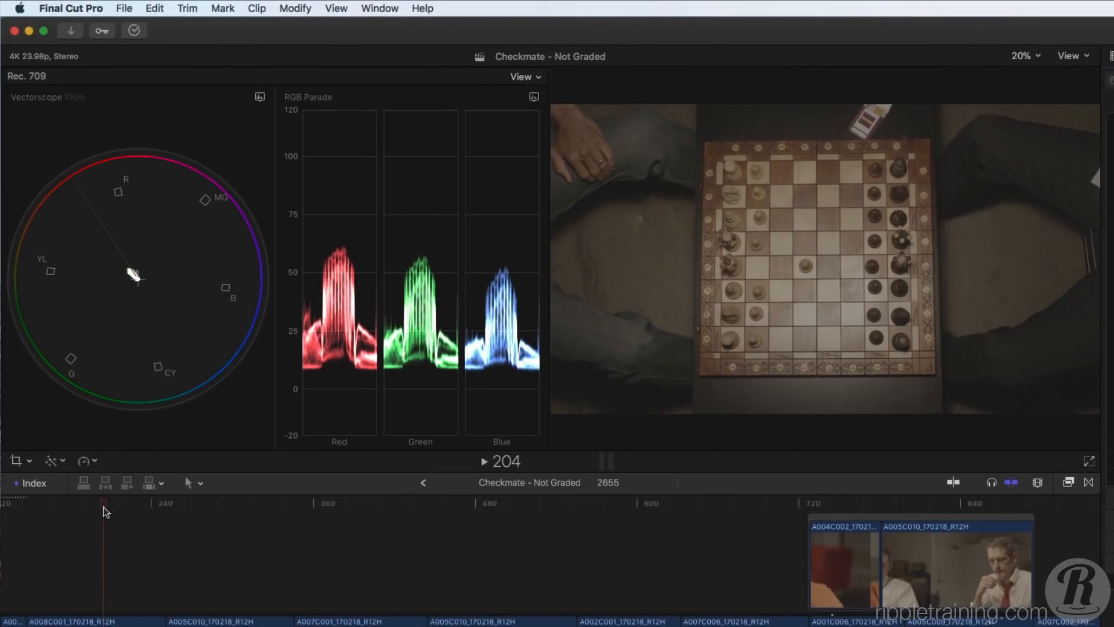
click(155, 8)
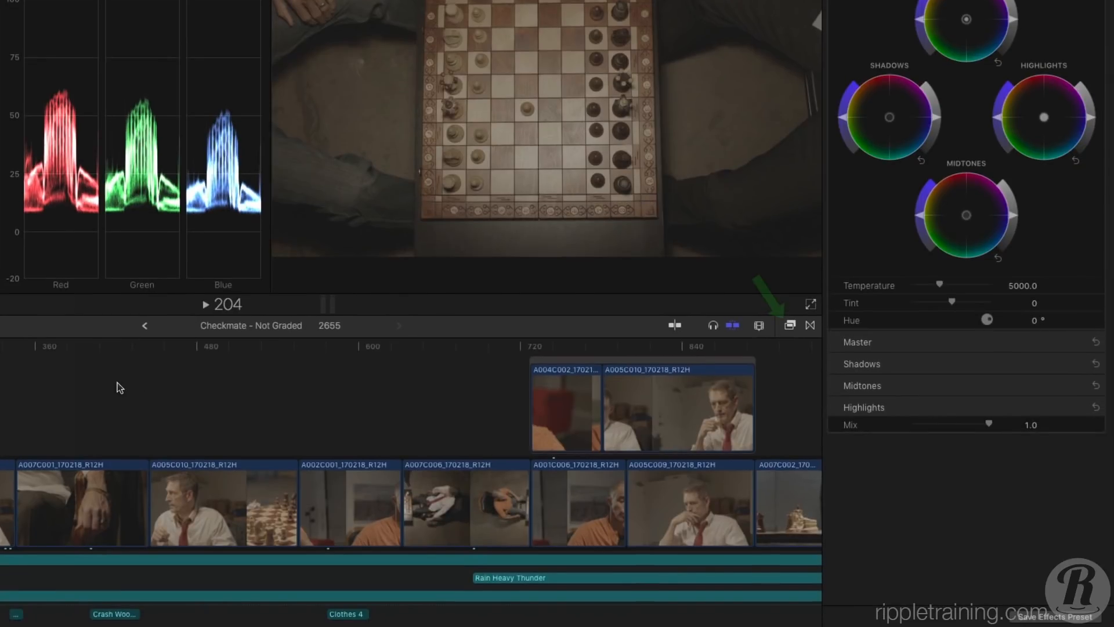
click(789, 325)
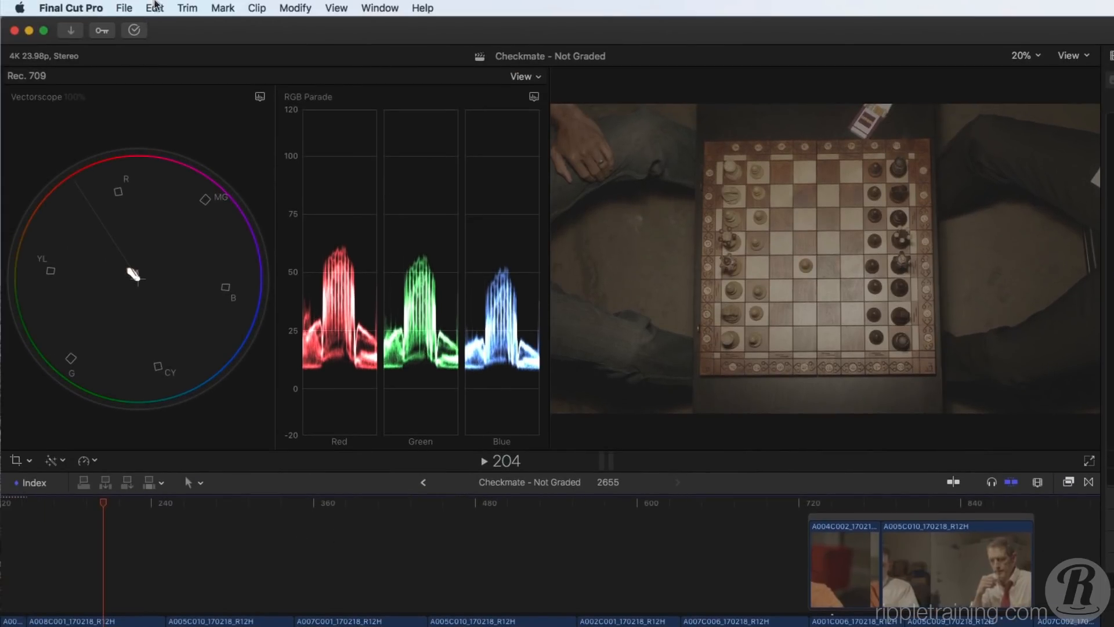
- Add a Color Curves correction to the red-tie clip via Edit > Add Color Curves
click(155, 8)
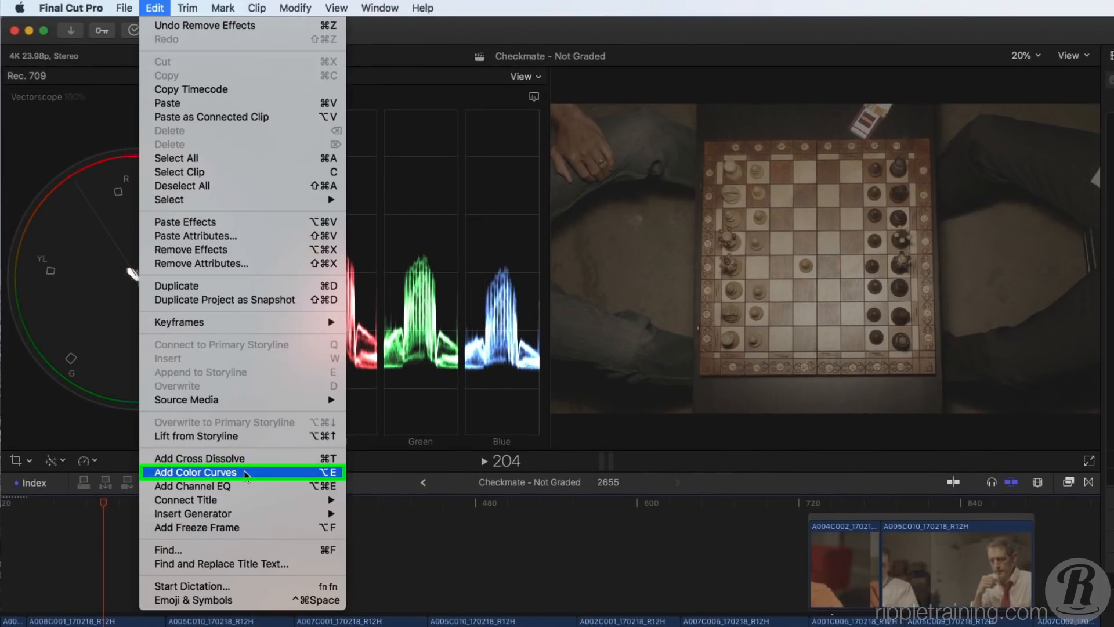
click(195, 472)
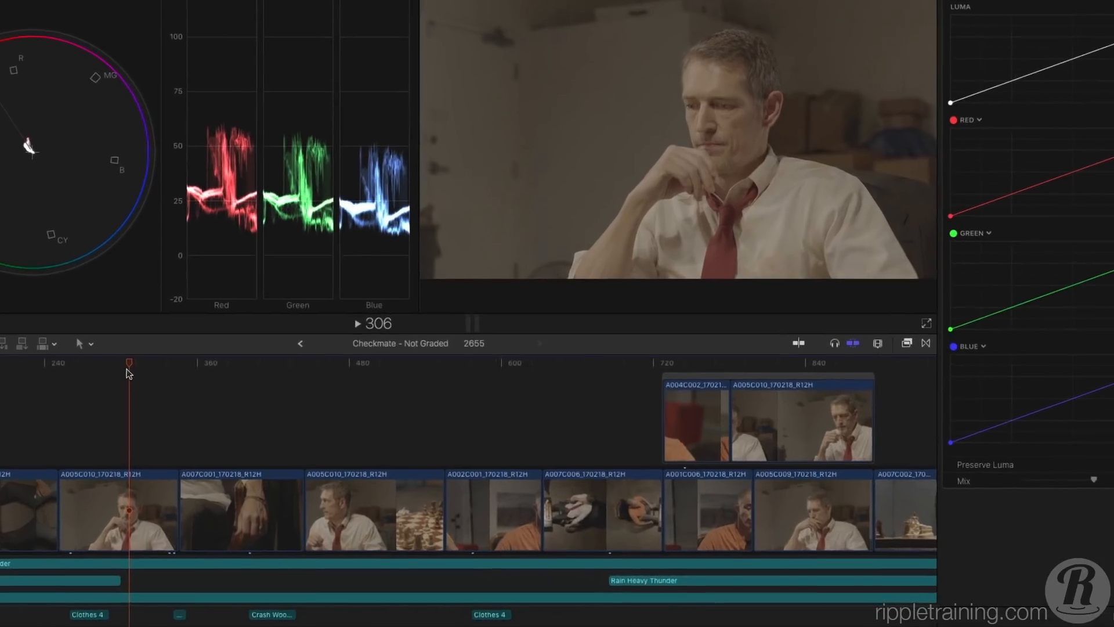
key(cmd+Left)
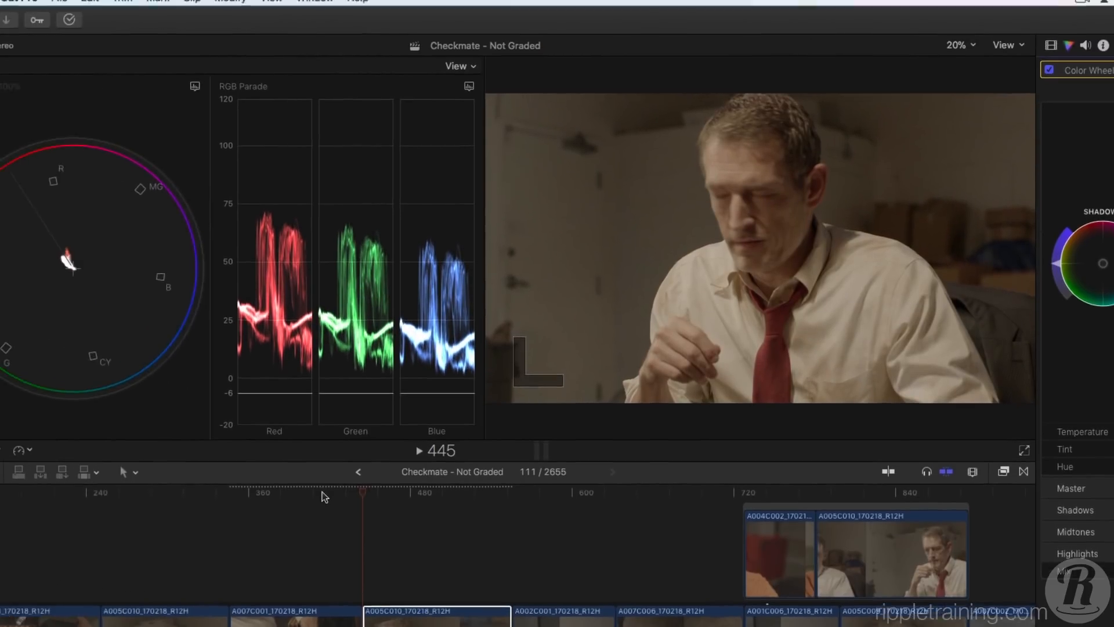
- Activate the custom color correction command set in the Command Editor
click(71, 8)
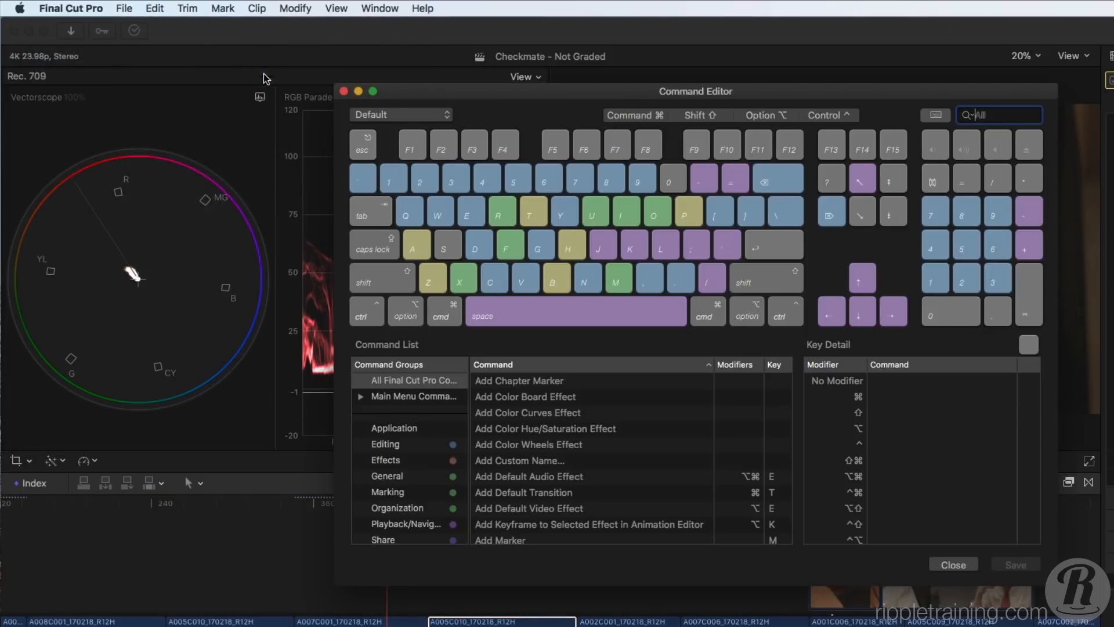
click(401, 115)
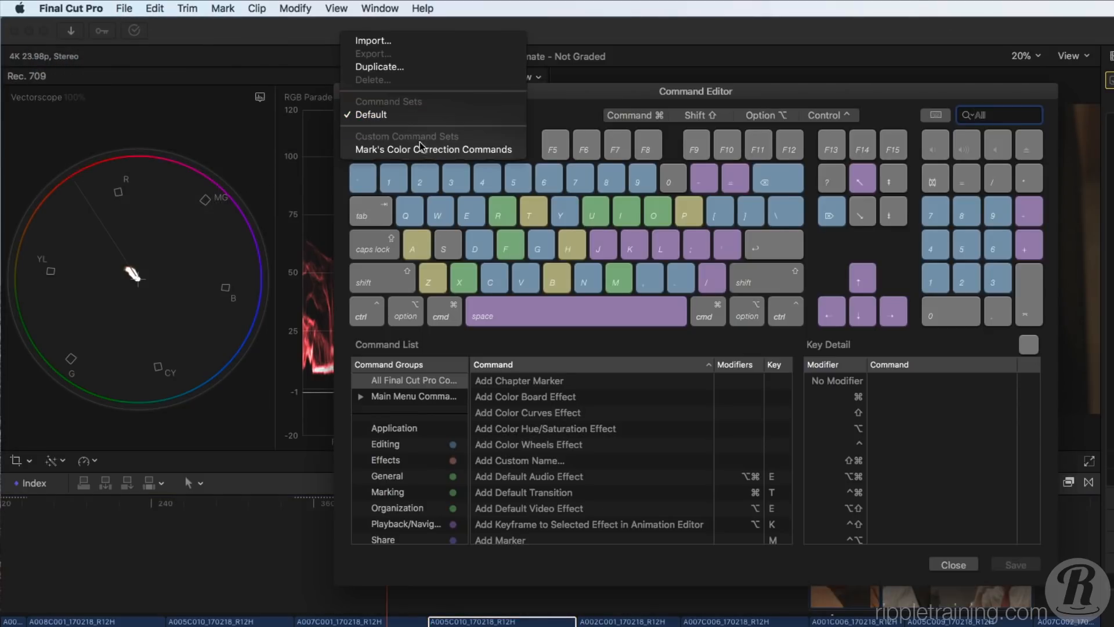
click(433, 150)
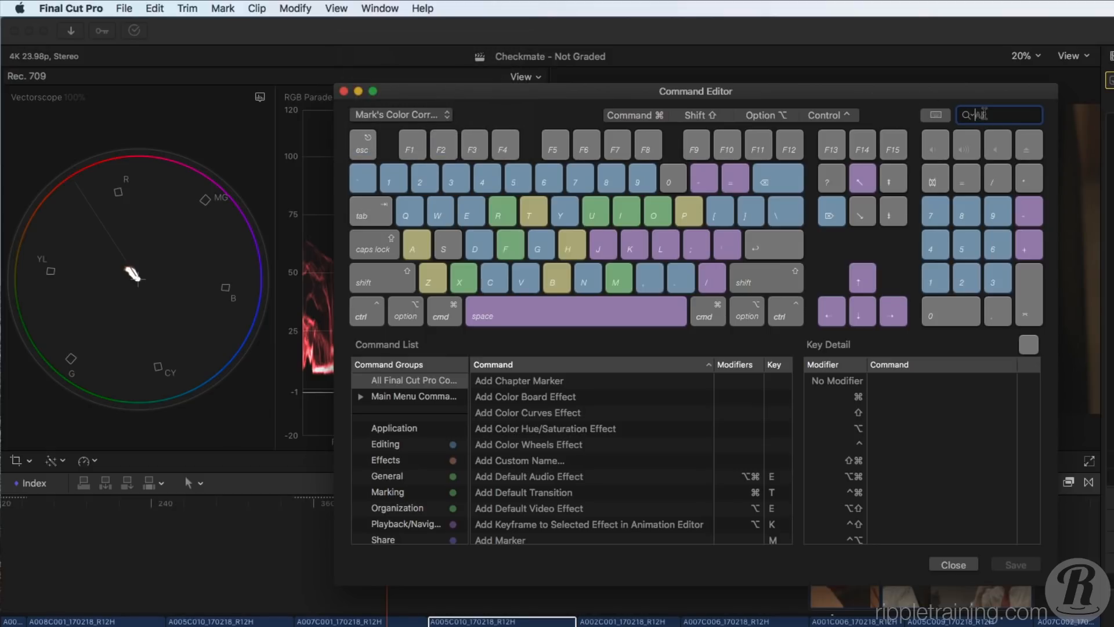
- Search 'toggle' and 'correction' to review color correction shortcuts, then view one modifier's key assignments
text(toggle)
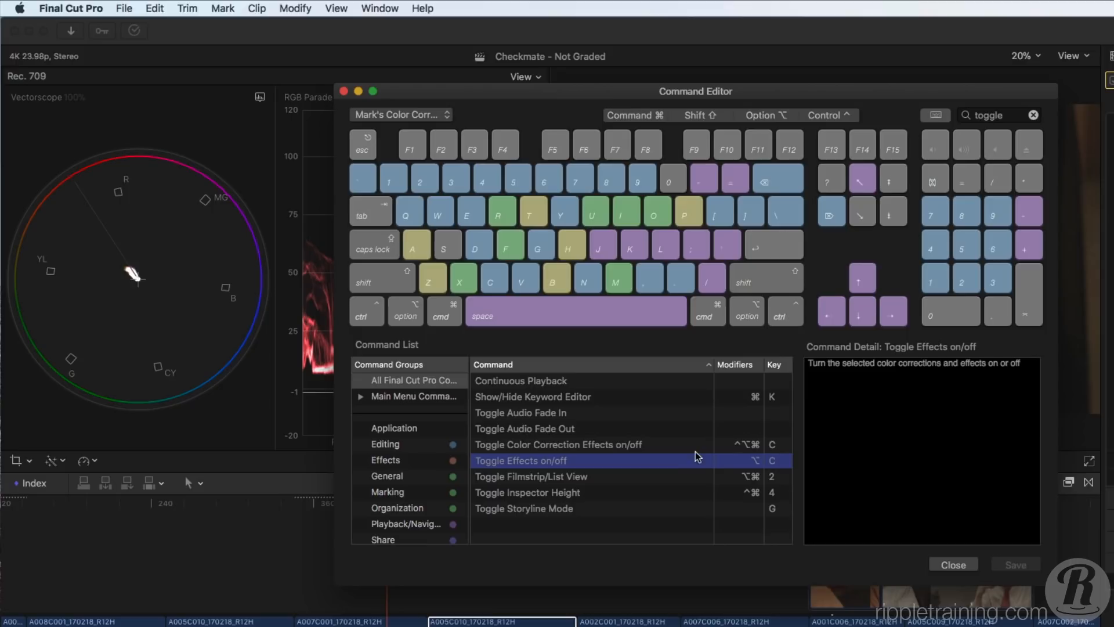
click(558, 445)
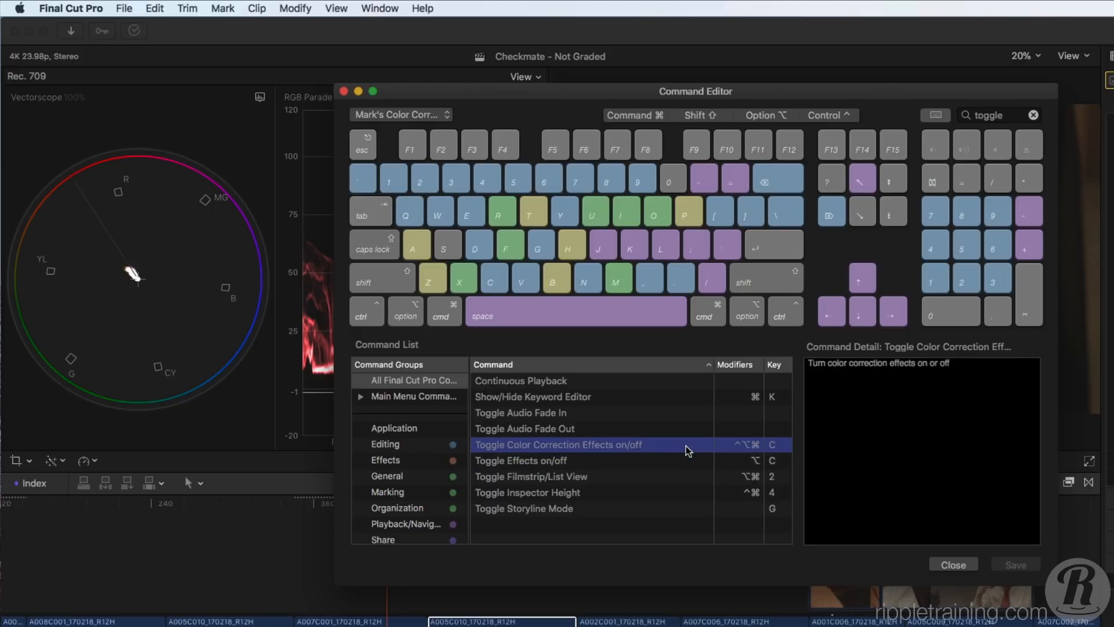
text(correction)
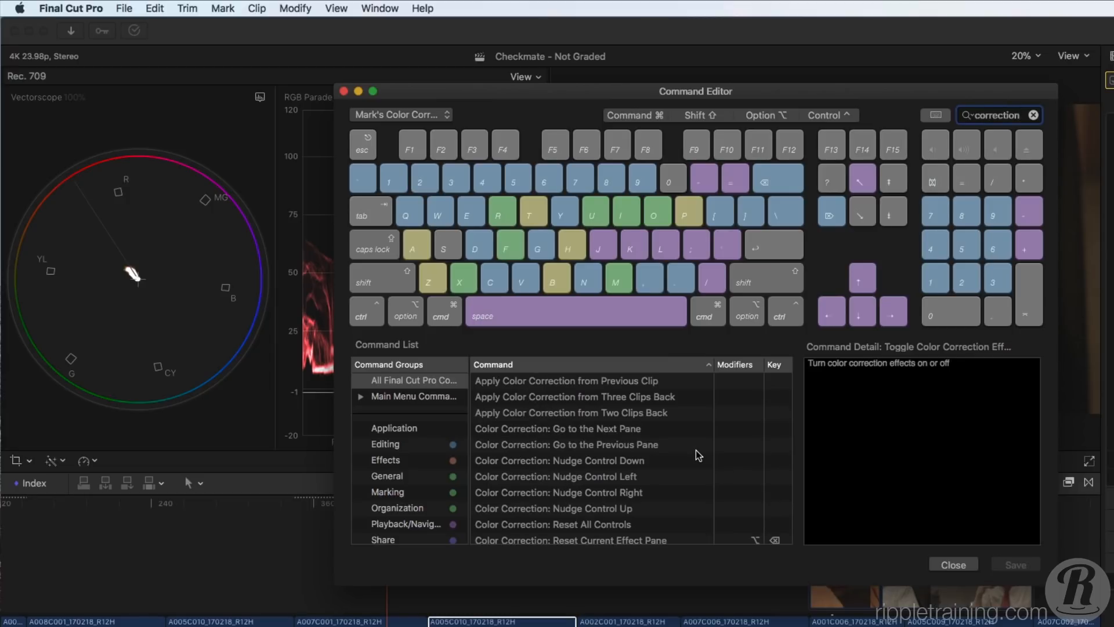
scroll(down, 3)
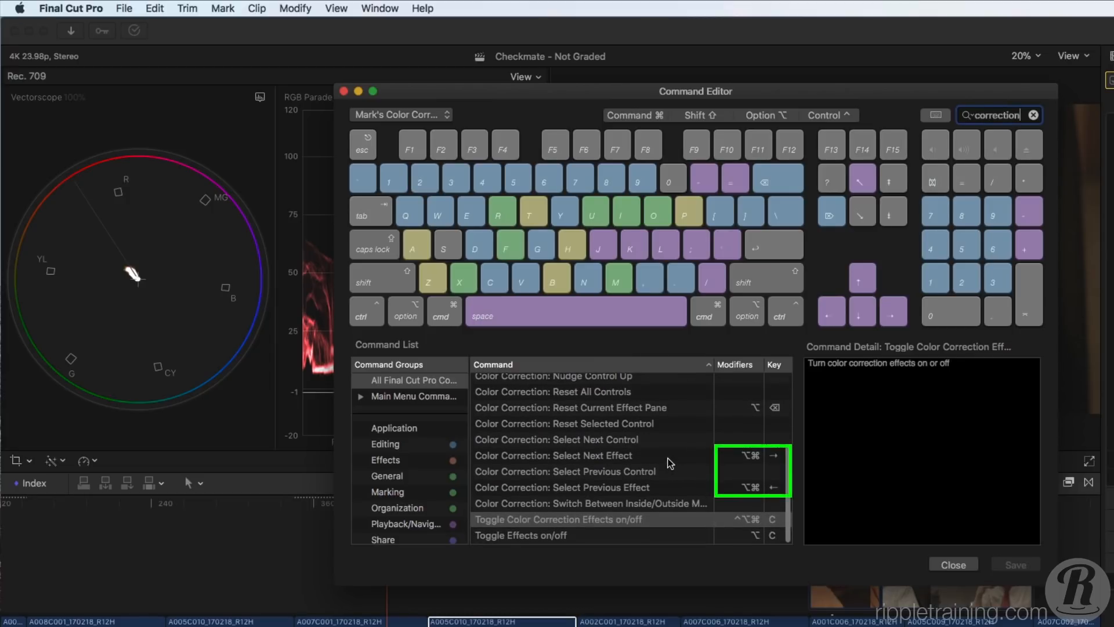
click(560, 488)
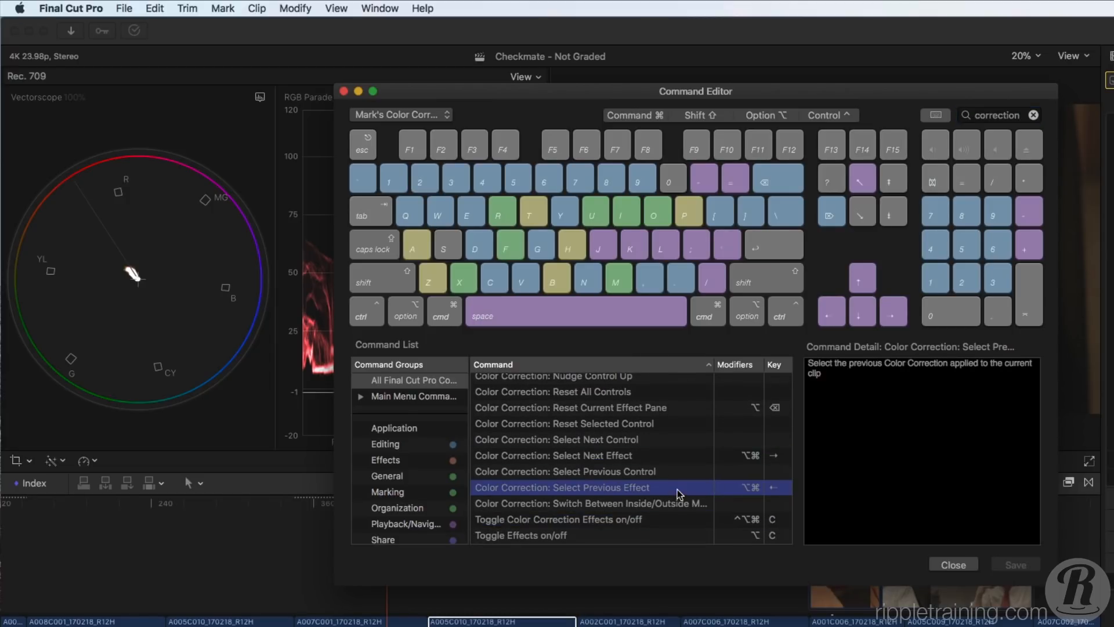
click(629, 115)
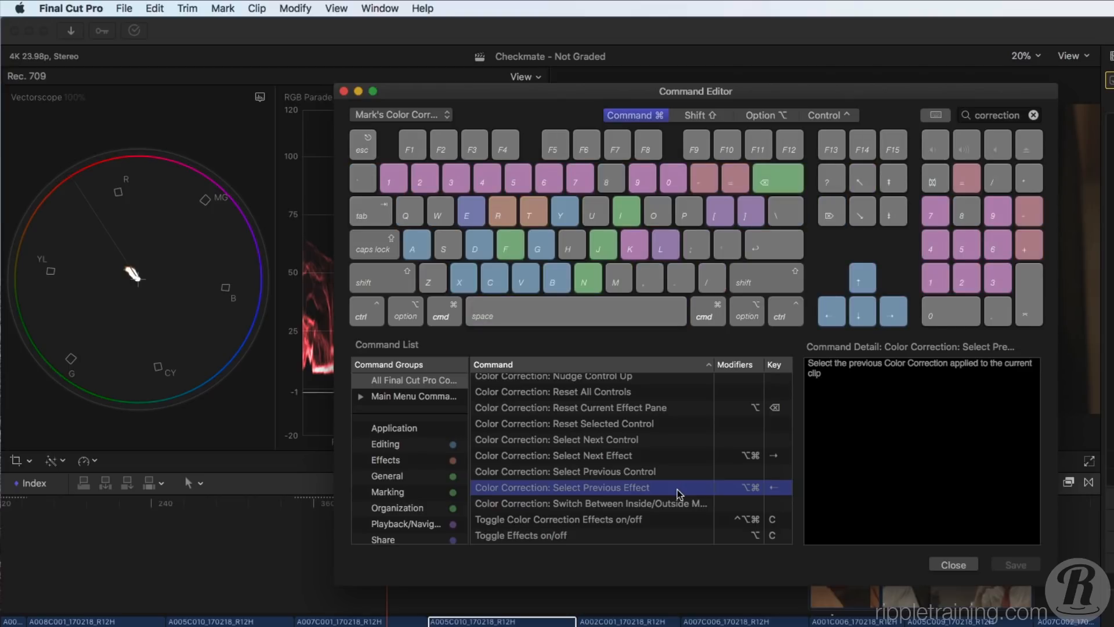
click(953, 564)
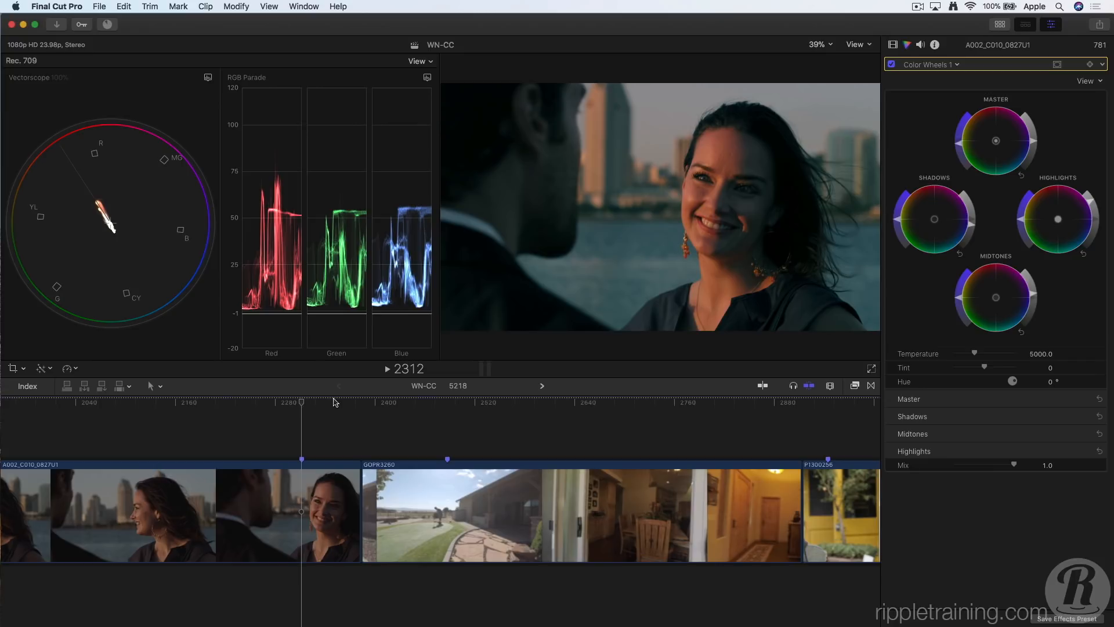
- Select Color Curves 1 on the couple clip and switch it off and back on
click(930, 64)
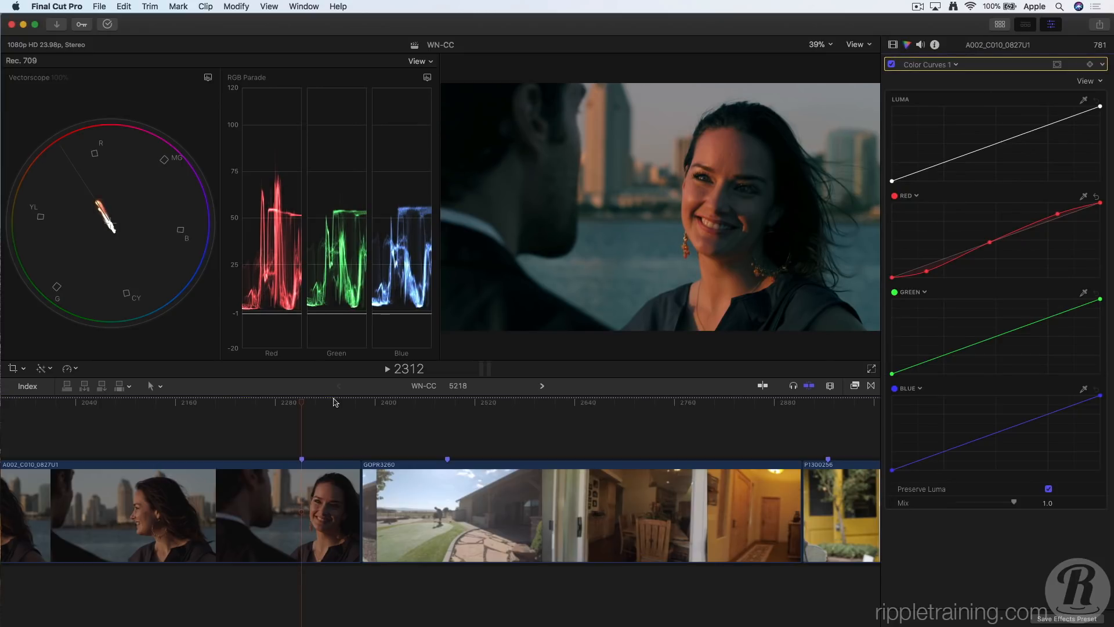
click(892, 64)
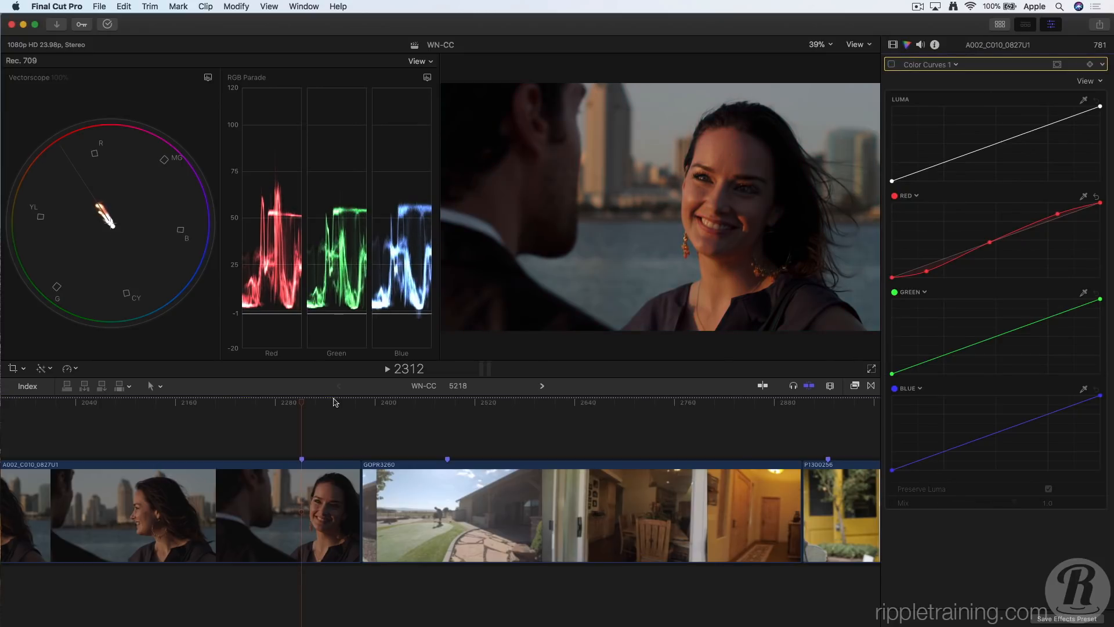
click(890, 64)
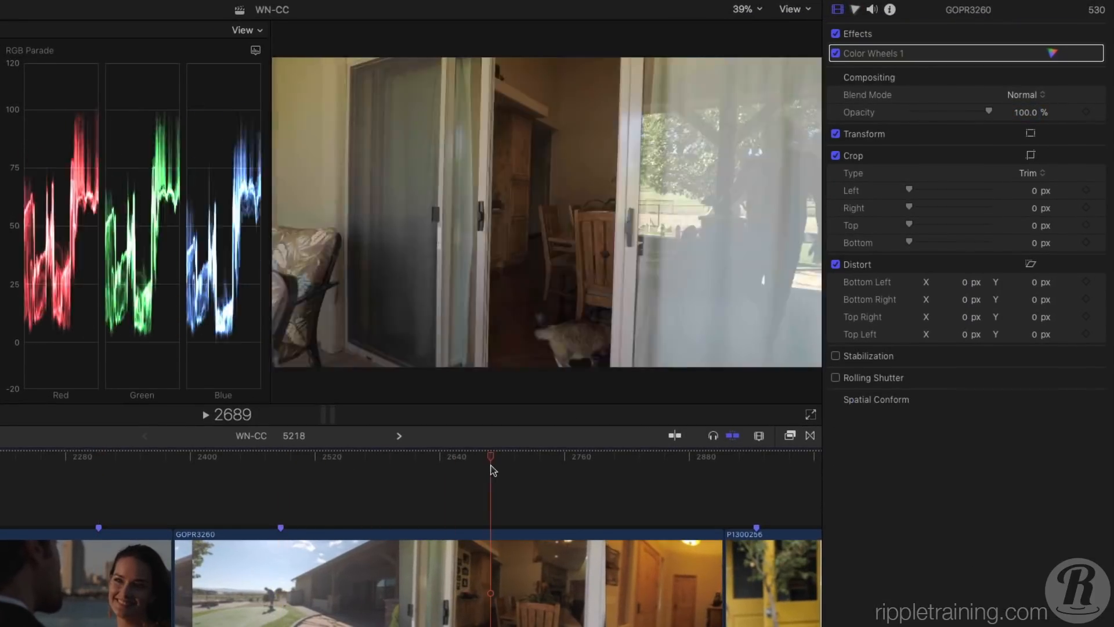
- Keyframe Color Wheels between the house clip's outdoor and indoor parts and show Video Animation
drag(490, 456, 304, 456)
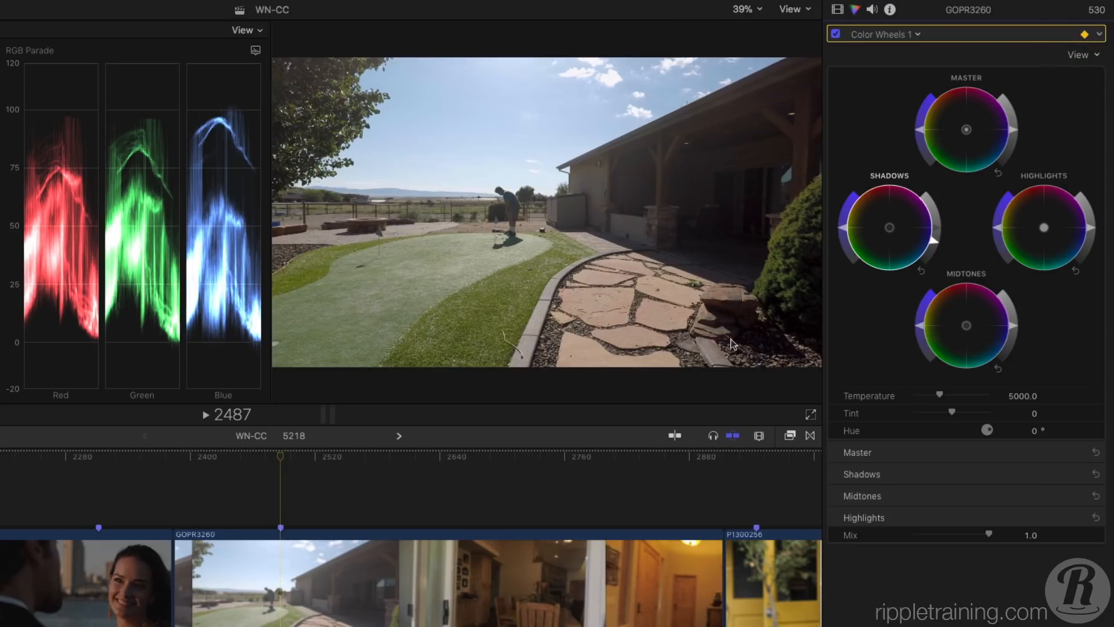
click(612, 458)
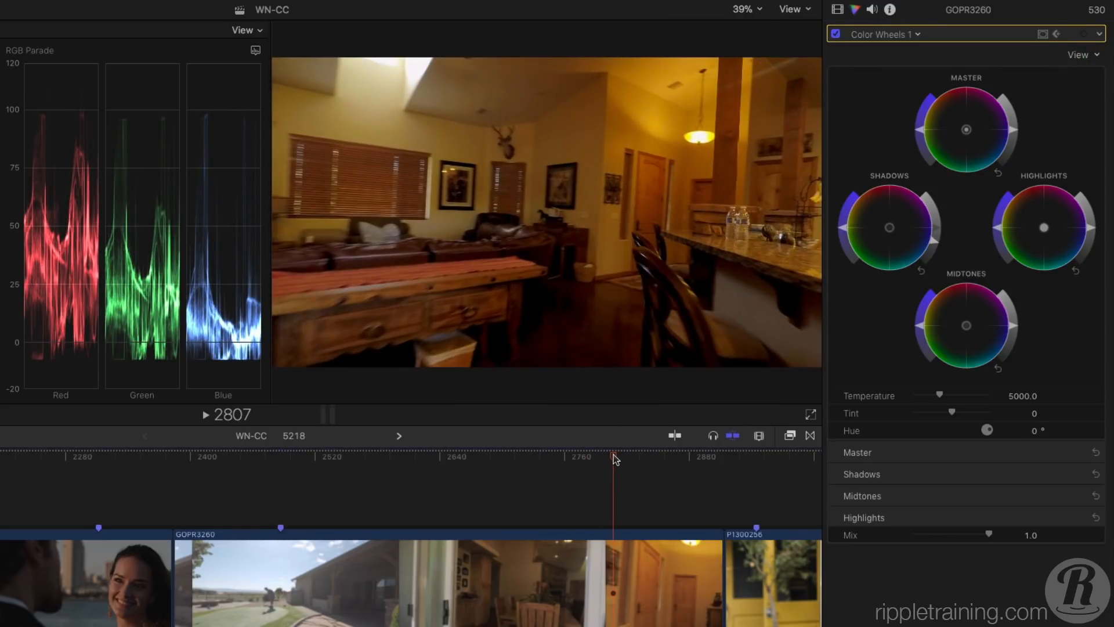
drag(965, 129, 974, 137)
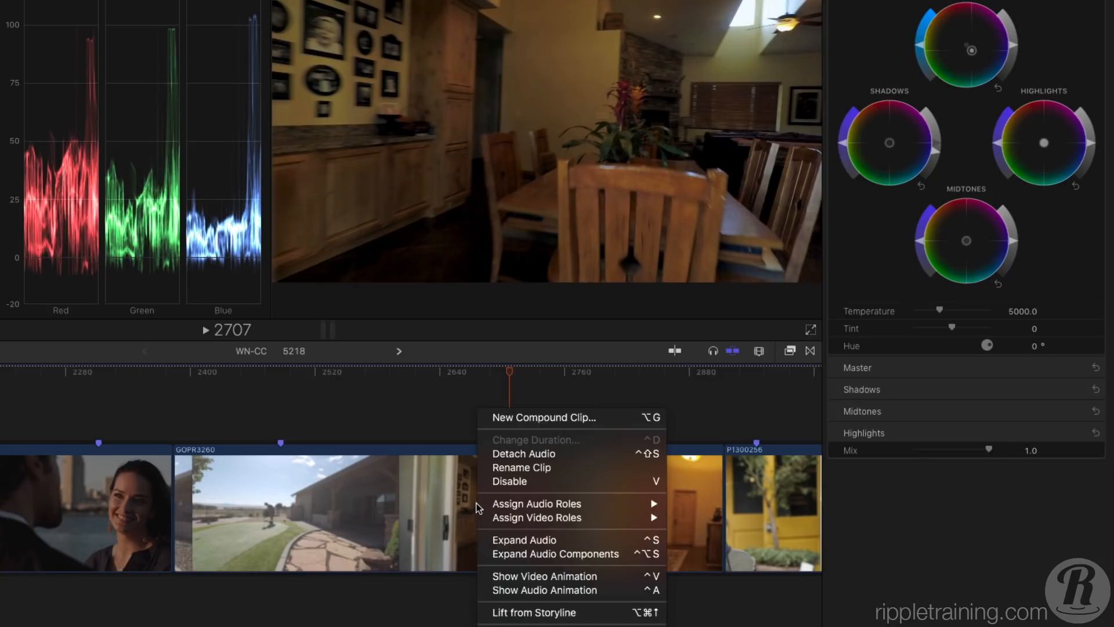
click(544, 575)
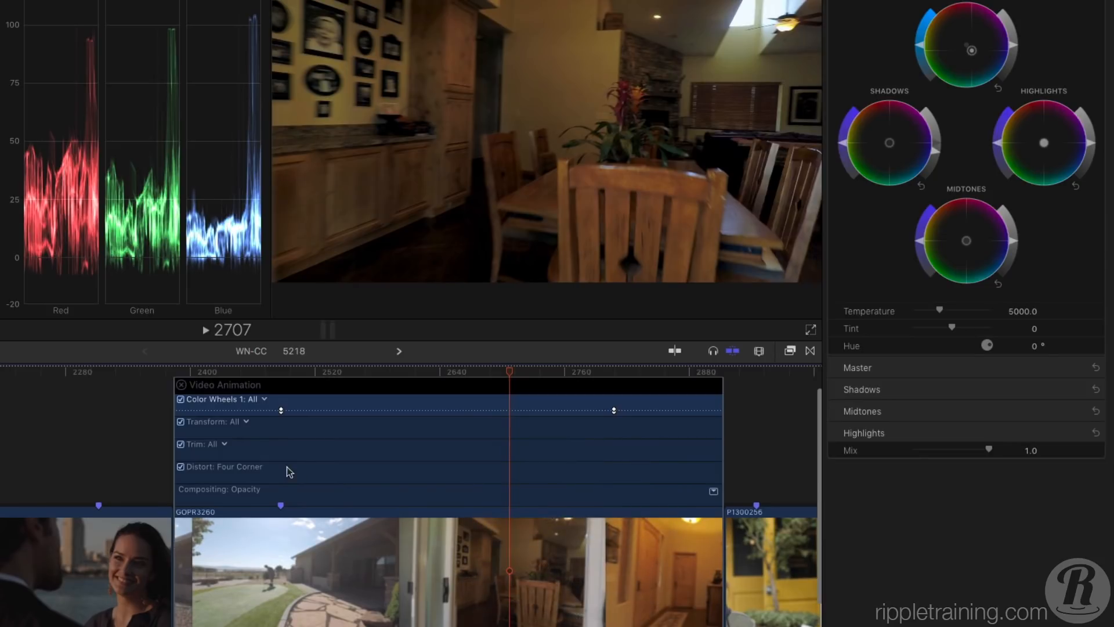